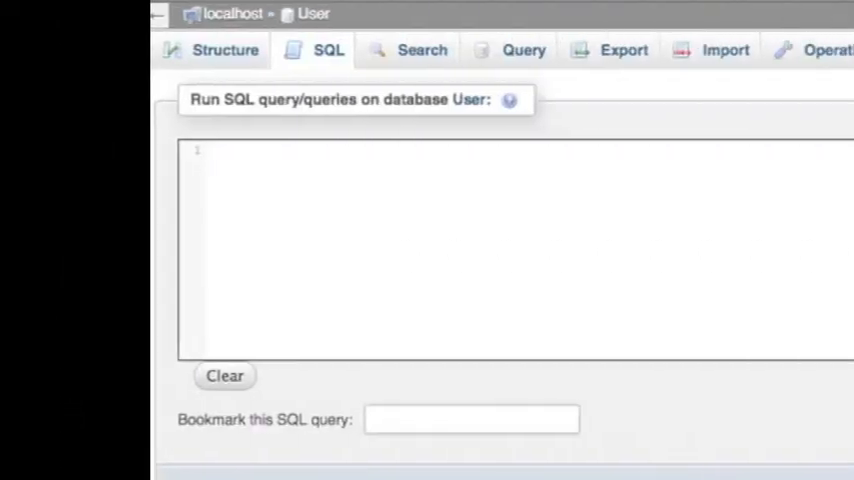
# Step: Type a DROP TABLE statement in the User database's query editor
pyautogui.write('DROP')
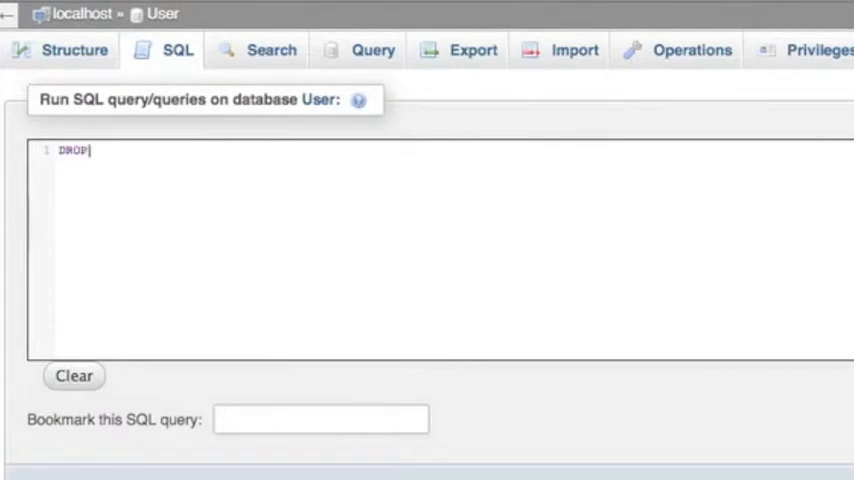
pyautogui.write('TABLE')
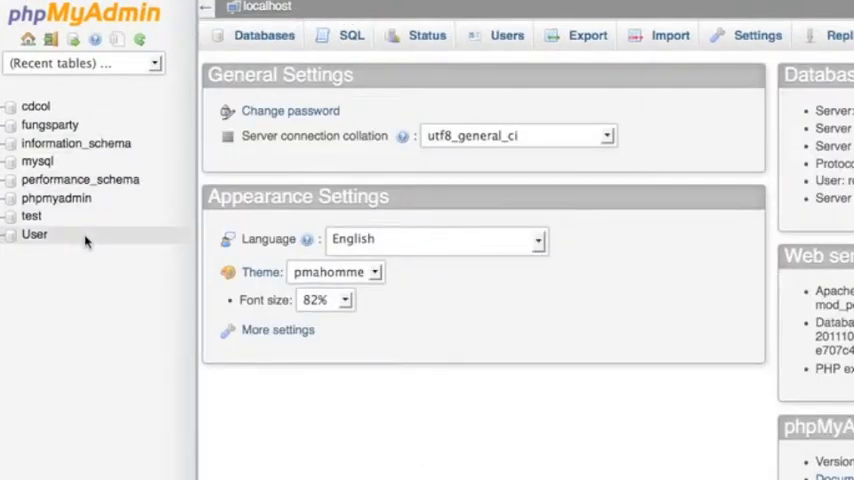
# Step: Run 'CREATE DATABASE NewDB;' from the server-level SQL editor
pyautogui.click(351, 35)
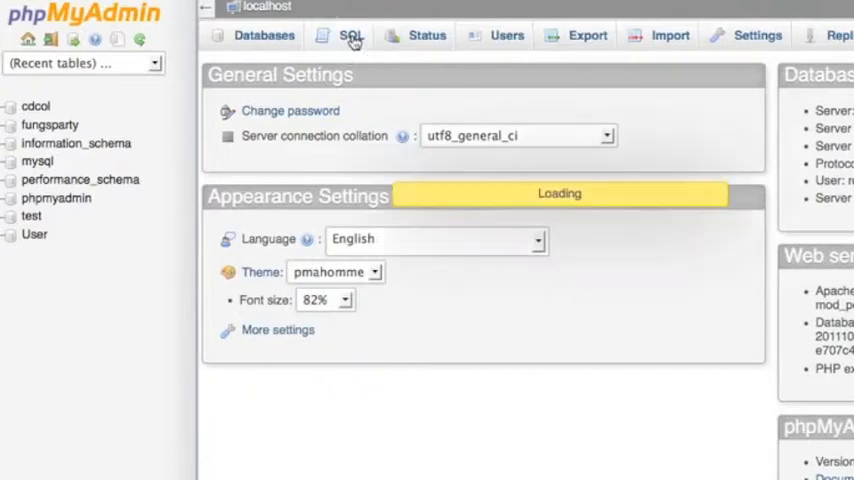
pyautogui.click(350, 35)
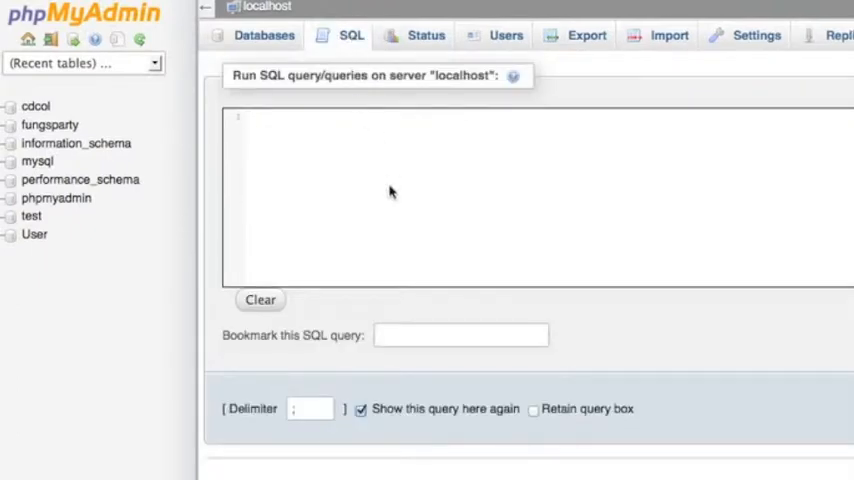
pyautogui.write('CREATE DA')
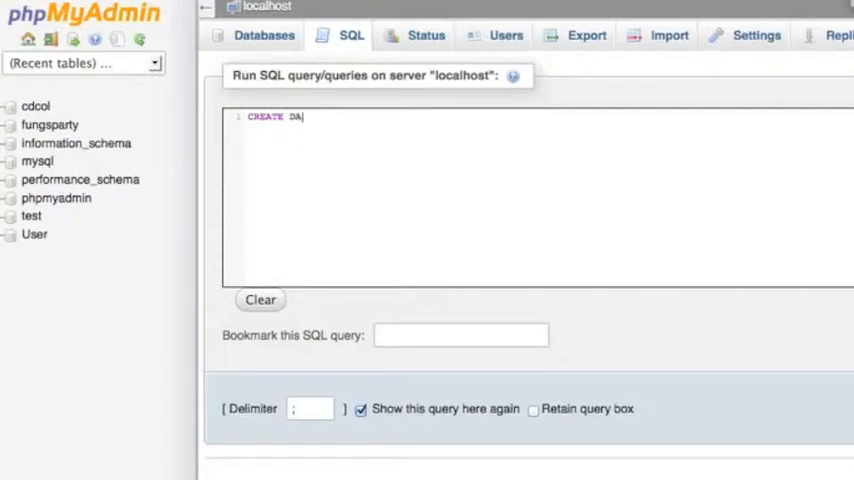
pyautogui.write('TABASE')
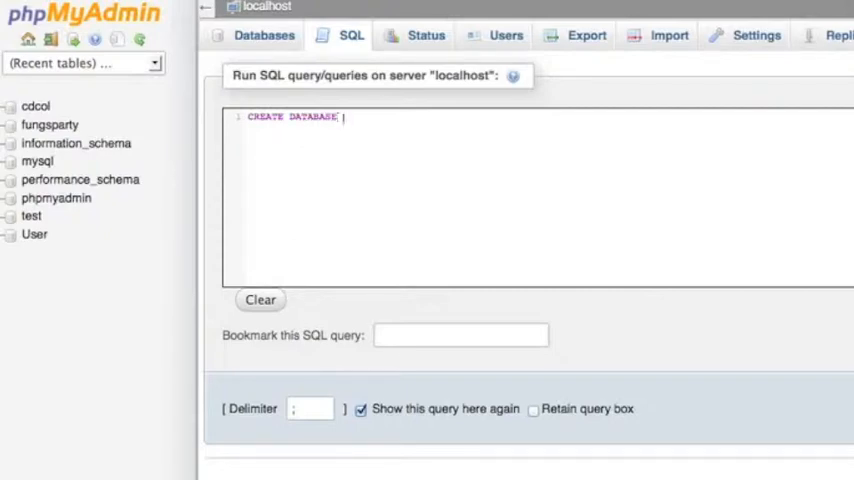
pyautogui.write('S')
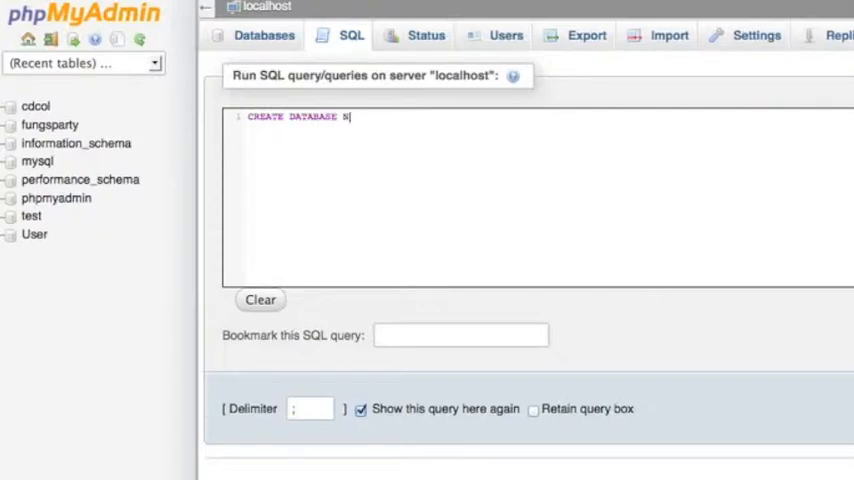
pyautogui.write('ewDB;')
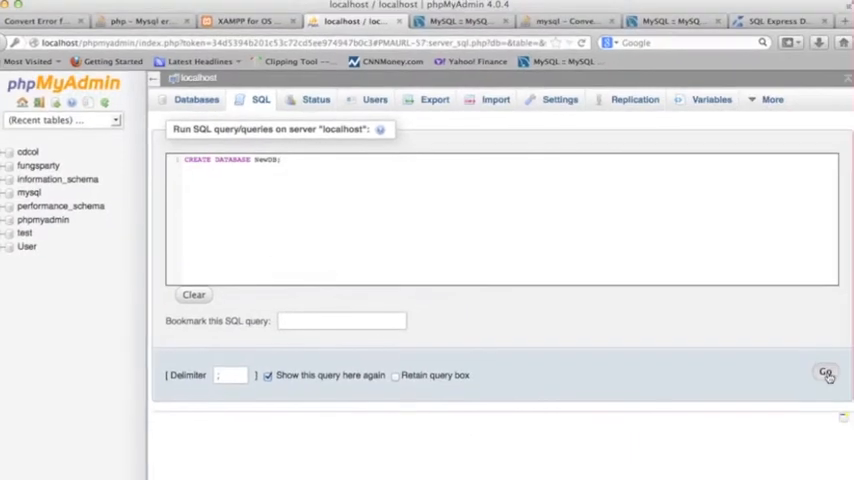
pyautogui.click(826, 373)
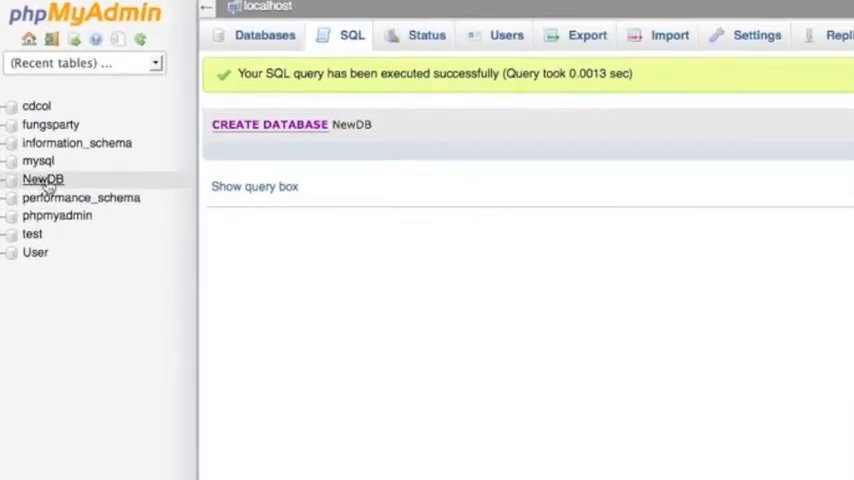
# Step: In NewDB, run CREATE TABLE Message_2 with id key, title, message, fulltext index, ENGINE=MyISAM
pyautogui.click(42, 179)
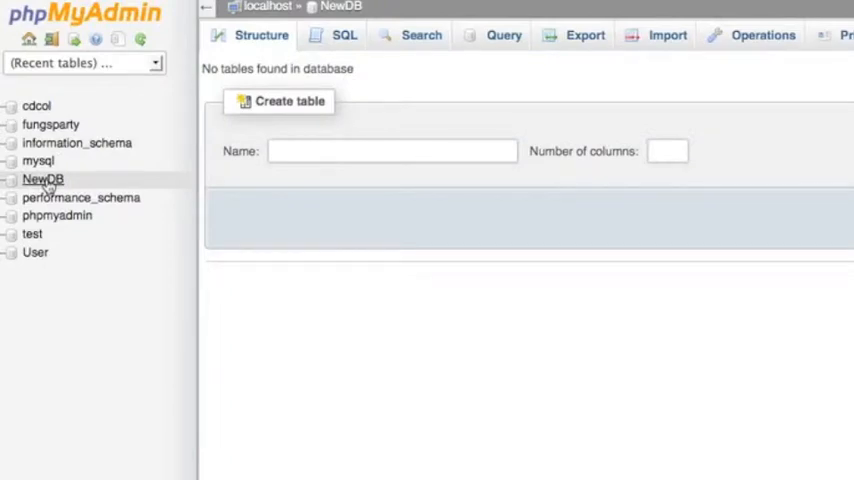
pyautogui.click(344, 35)
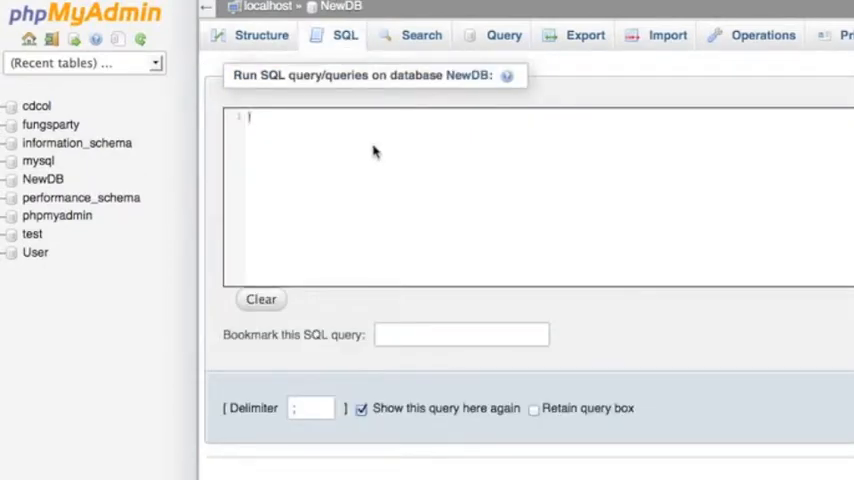
pyautogui.write('CREATE')
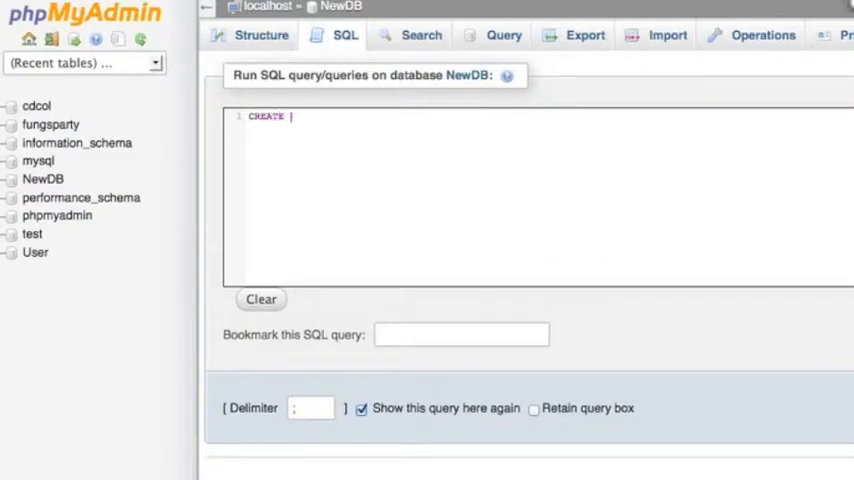
pyautogui.write('TABLE M')
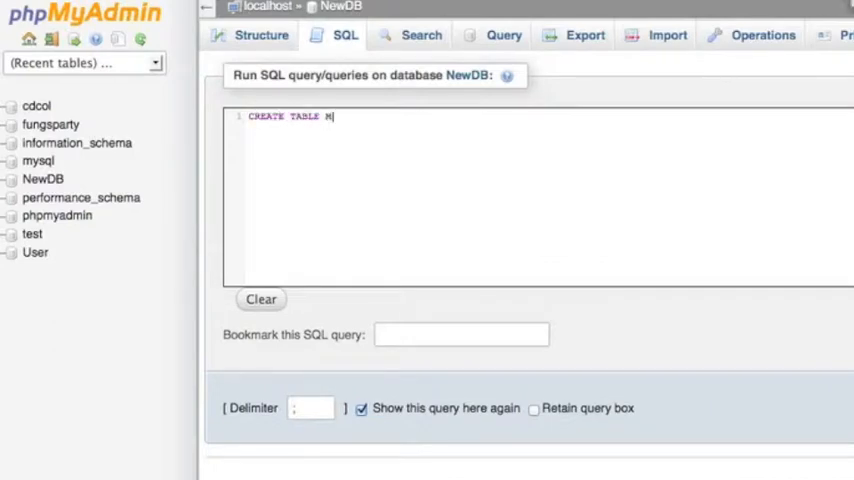
pyautogui.write('essage')
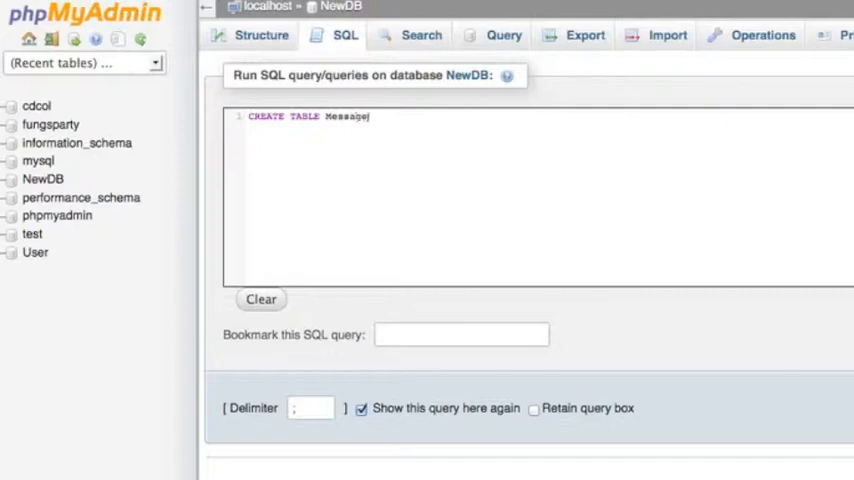
pyautogui.write('_2')
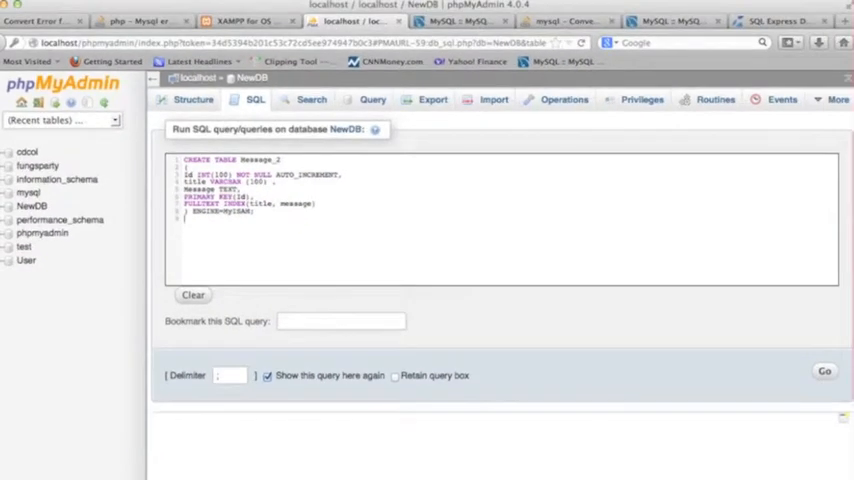
pyautogui.click(824, 371)
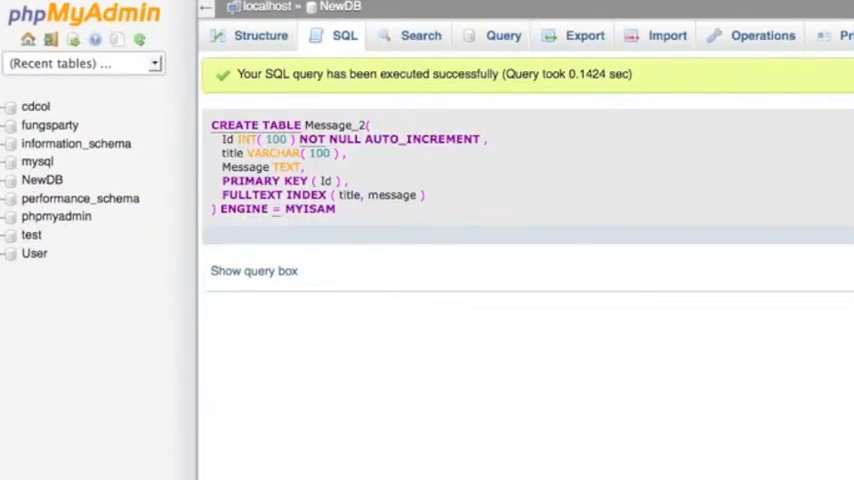
pyautogui.moveTo(368, 112)
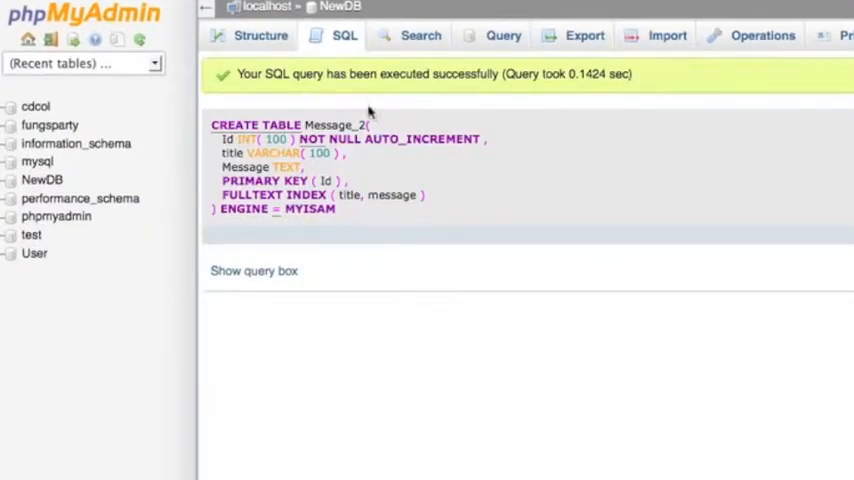
# Step: Begin NewDB's query with 'INSERT INTO Message_2(title, message)'
pyautogui.click(344, 35)
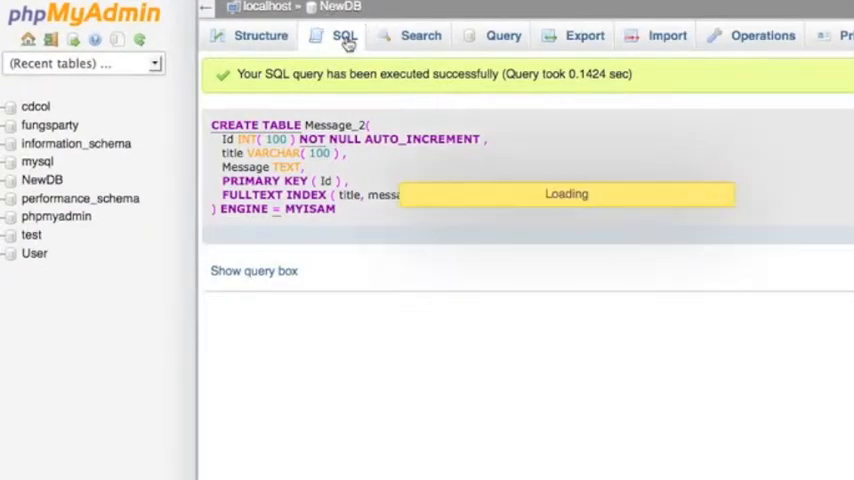
pyautogui.click(344, 36)
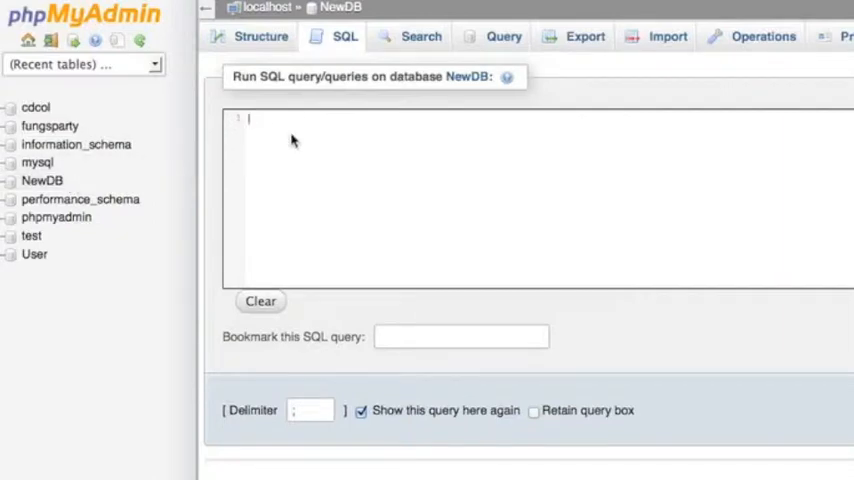
pyautogui.write('INSERT I')
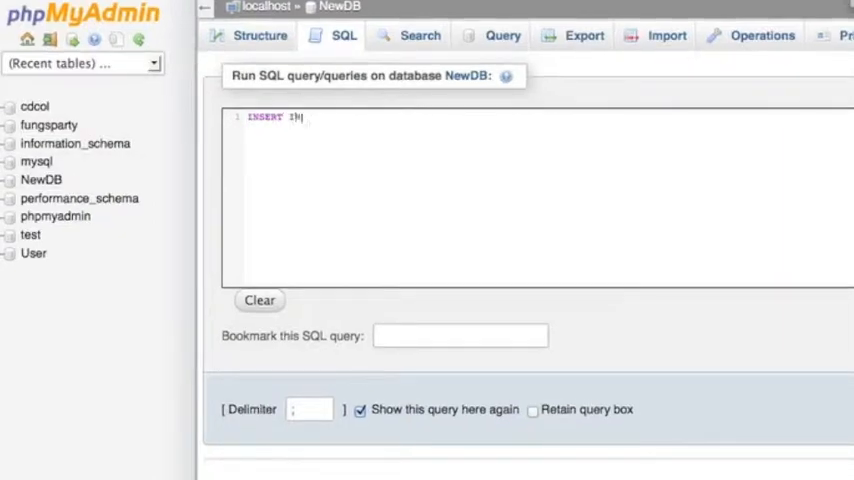
pyautogui.write('NTO')
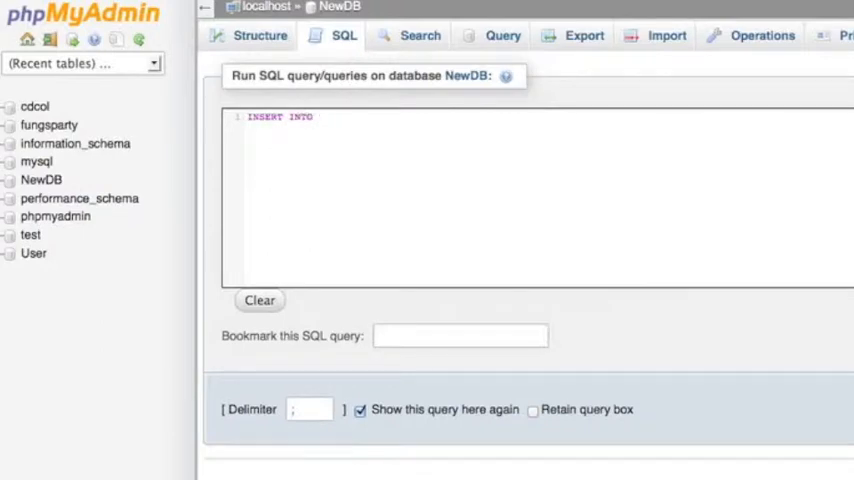
pyautogui.write('Message')
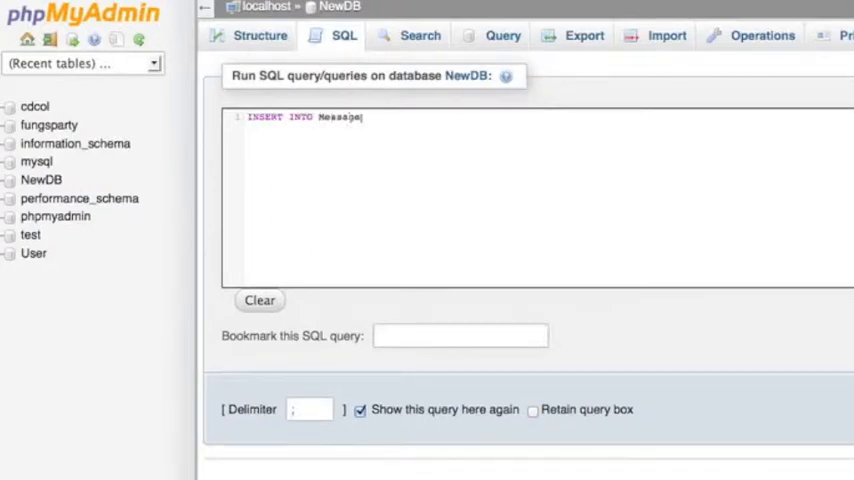
pyautogui.write('_2')
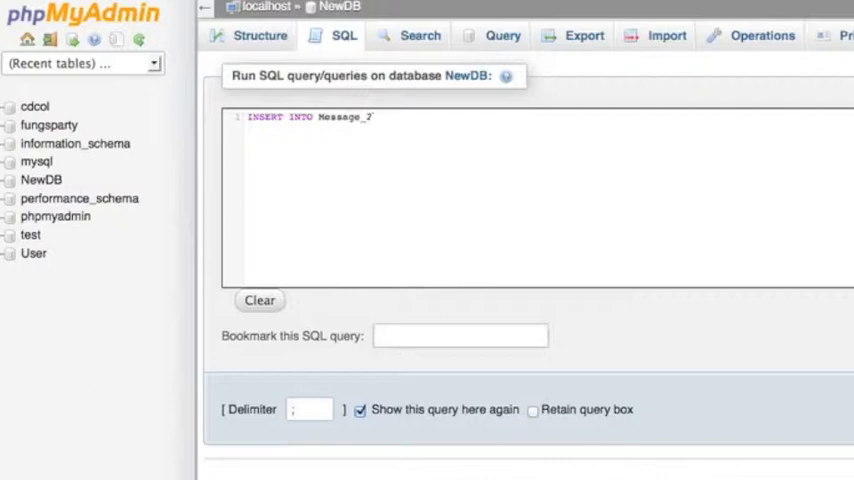
pyautogui.write('(tit')
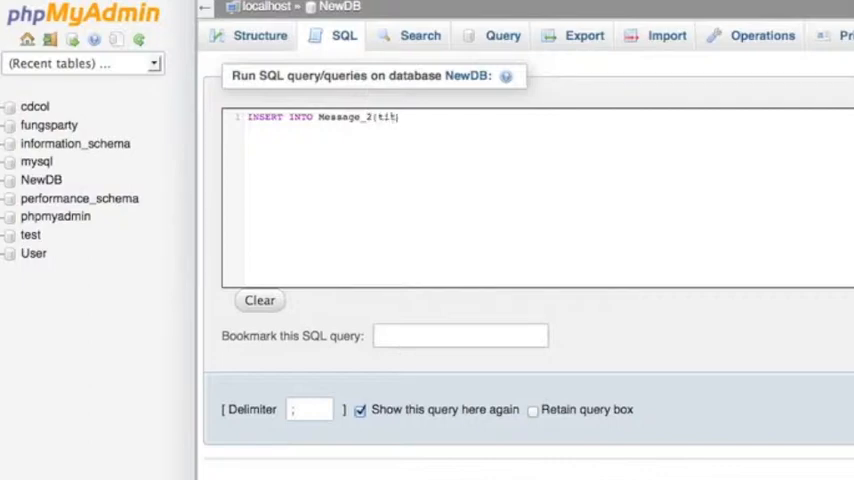
pyautogui.write('le')
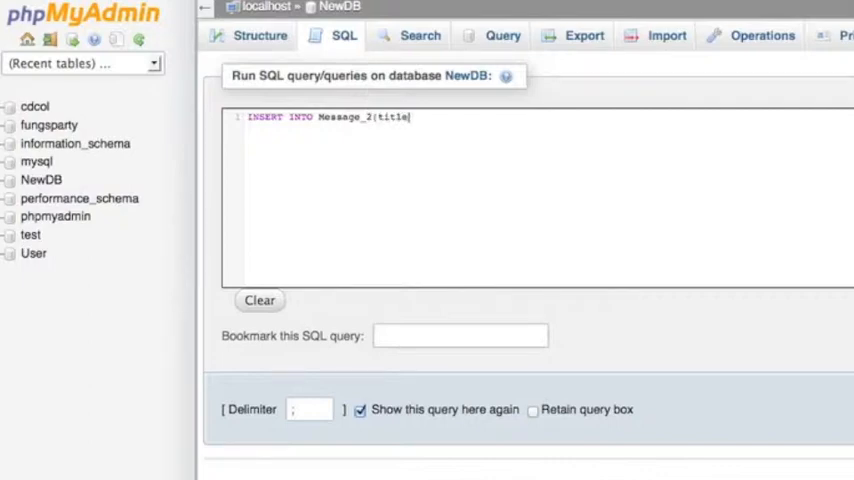
pyautogui.write(',')
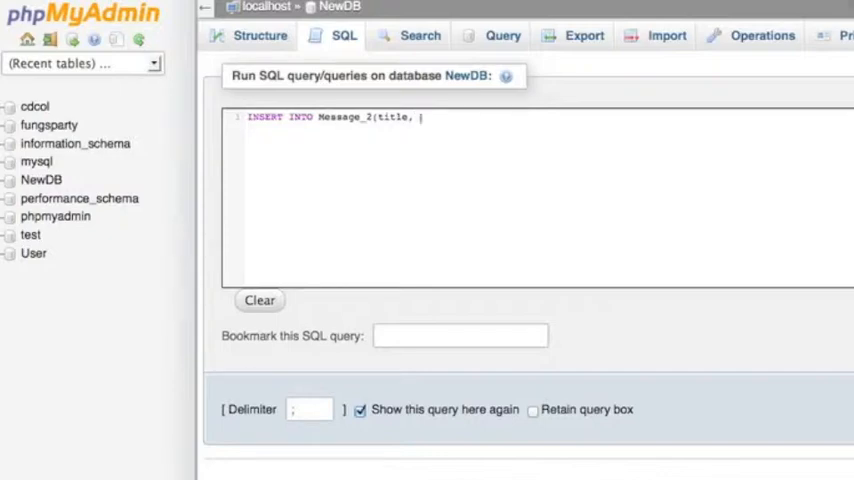
pyautogui.write('mess')
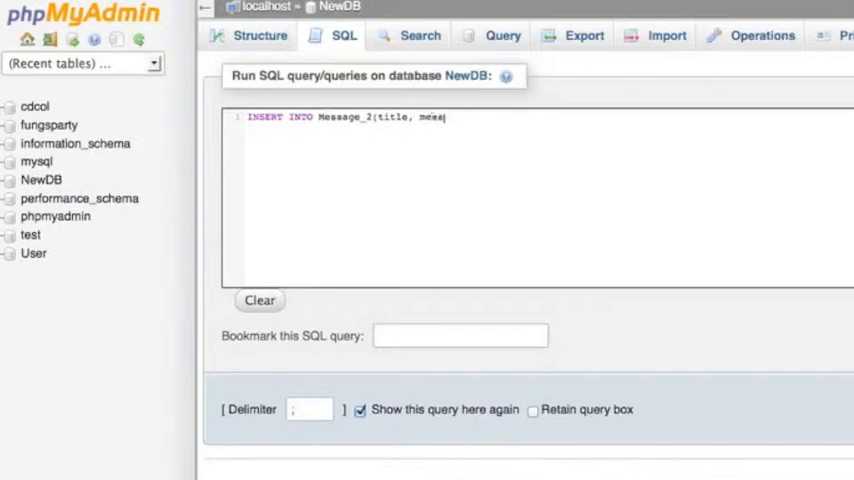
pyautogui.write('age')
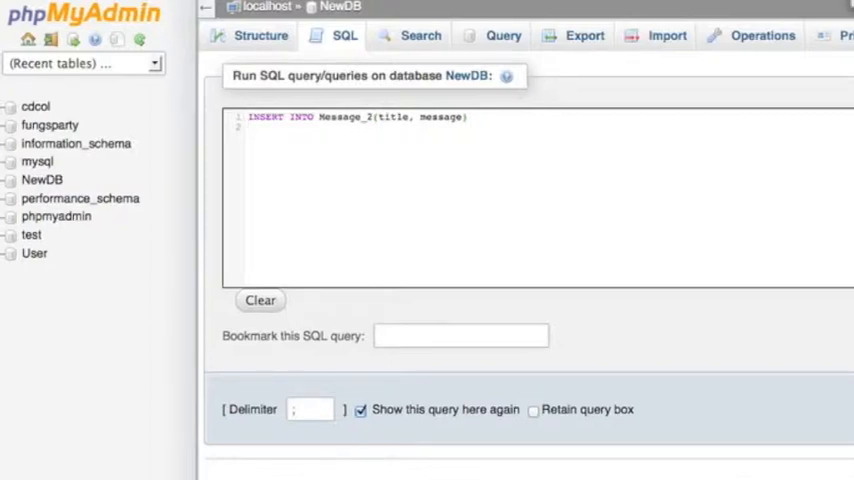
pyautogui.write('VALUES')
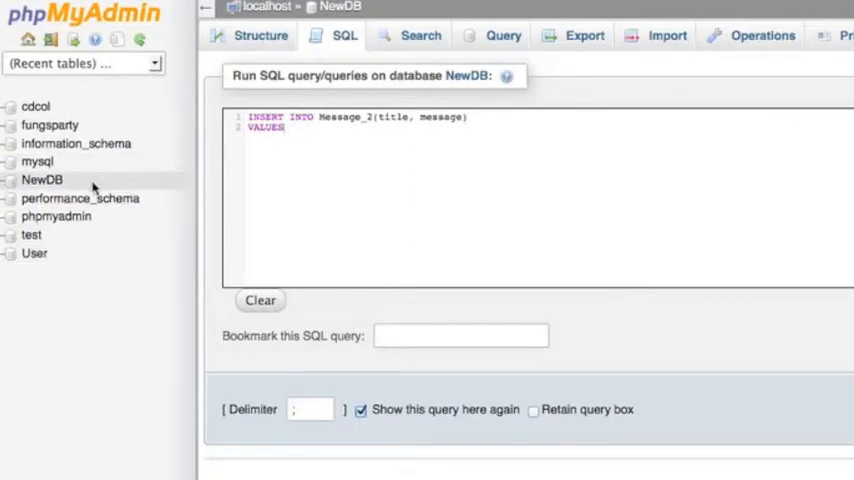
pyautogui.moveTo(125, 190)
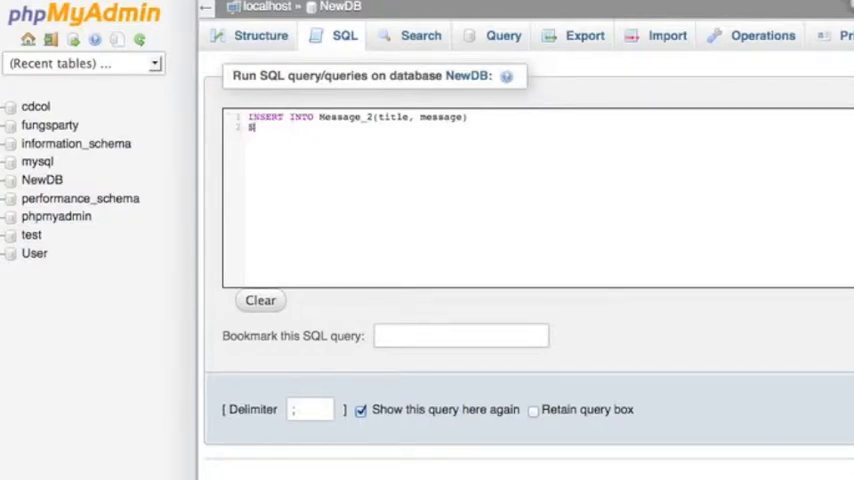
# Step: Complete it with SELECT User.Message_1.title, User.Message_1.message FROM User.Message_1
pyautogui.write('SELECT dat')
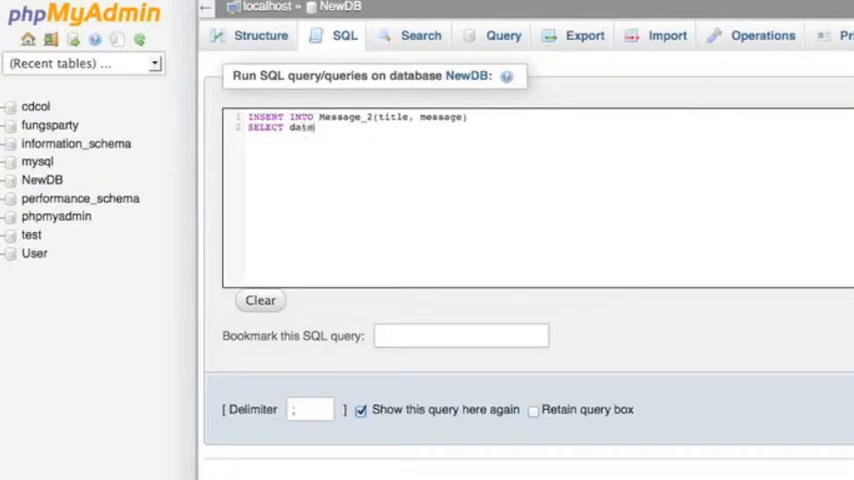
pyautogui.write('abase')
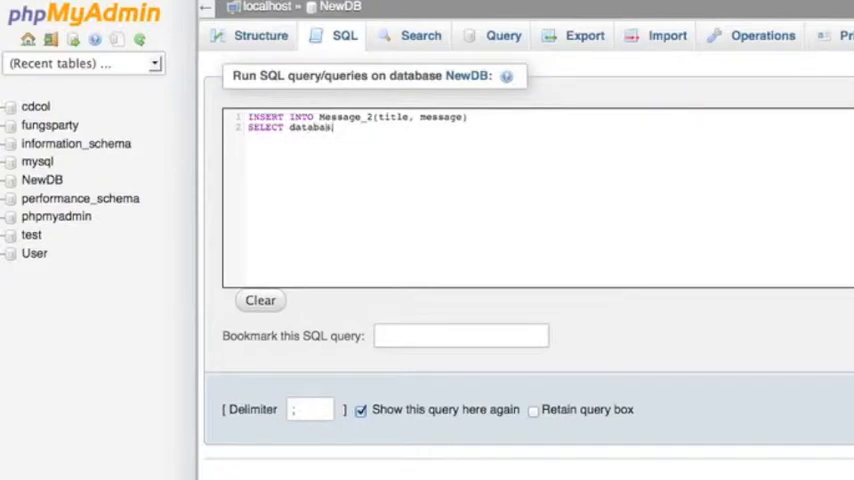
pyautogui.write('.')
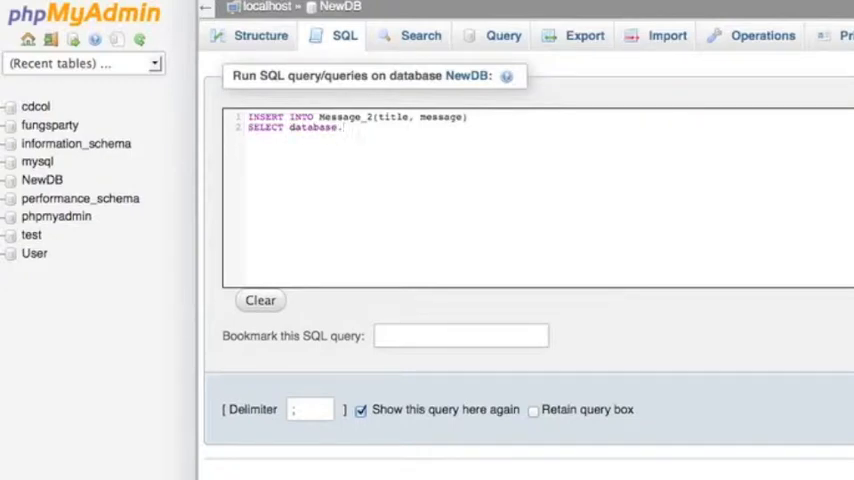
pyautogui.write('table')
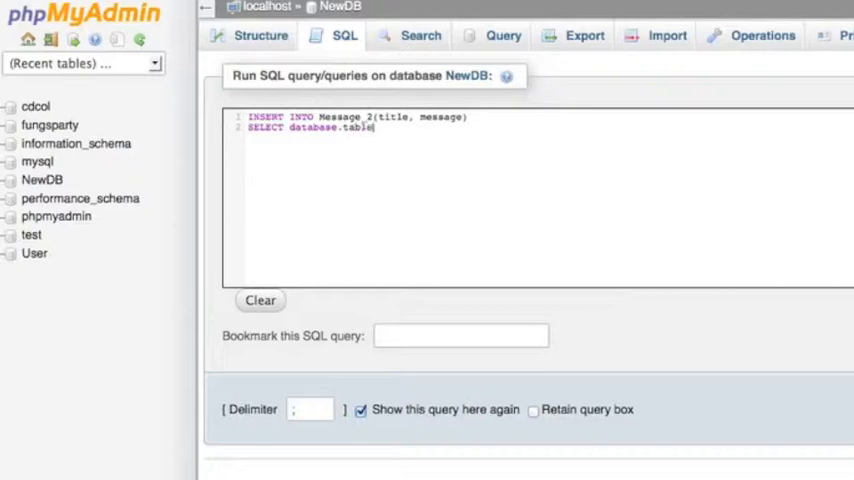
pyautogui.write('colu')
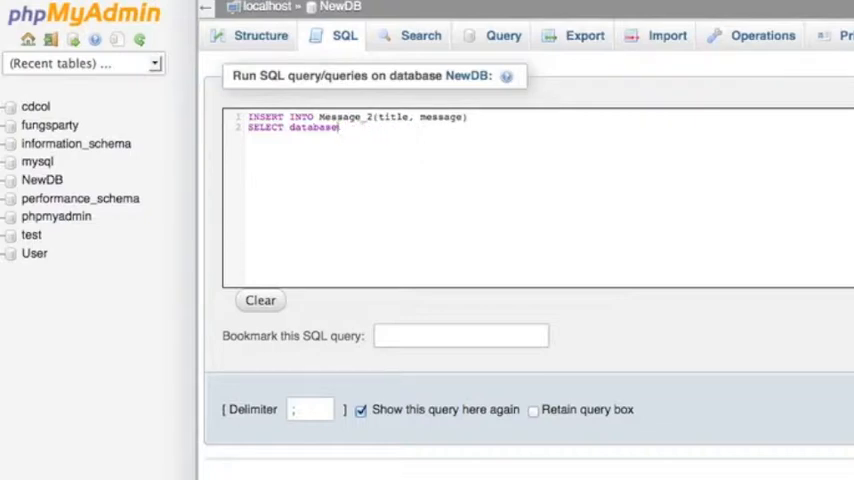
pyautogui.press('Backspace')
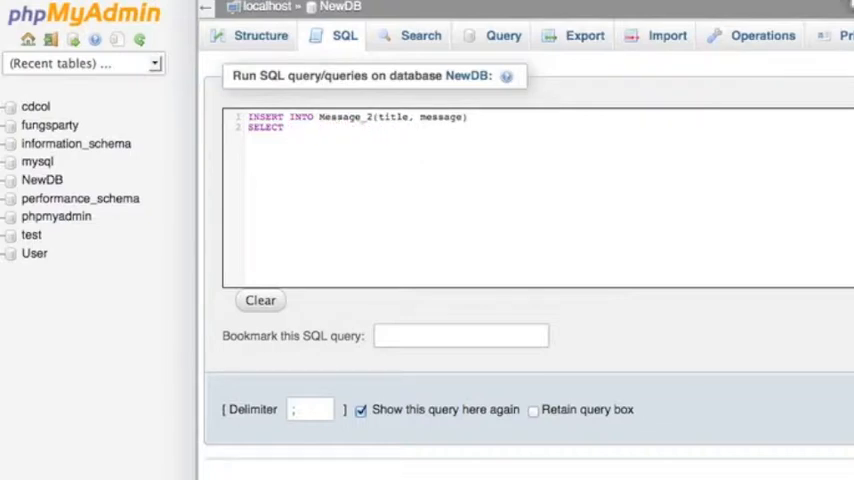
pyautogui.write('User.')
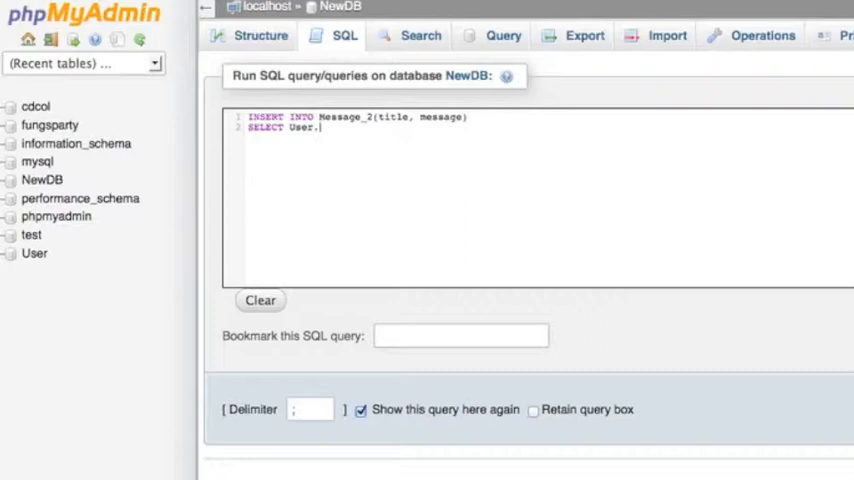
pyautogui.write('Me')
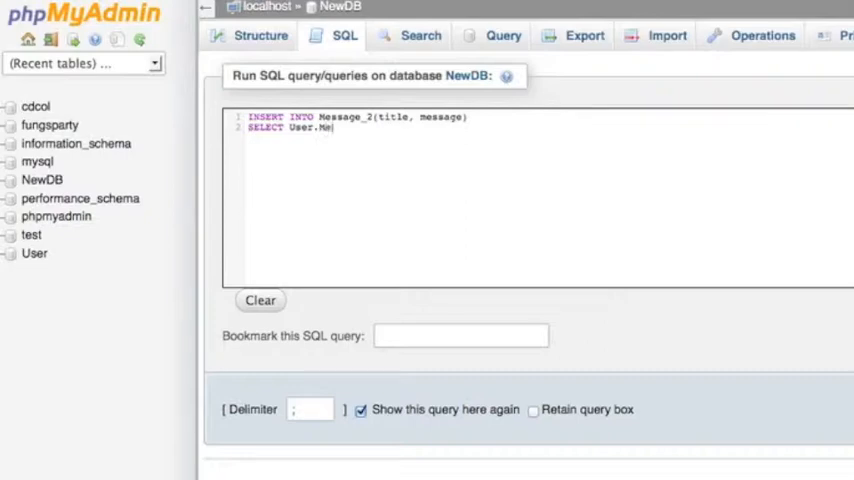
pyautogui.write('ssage_')
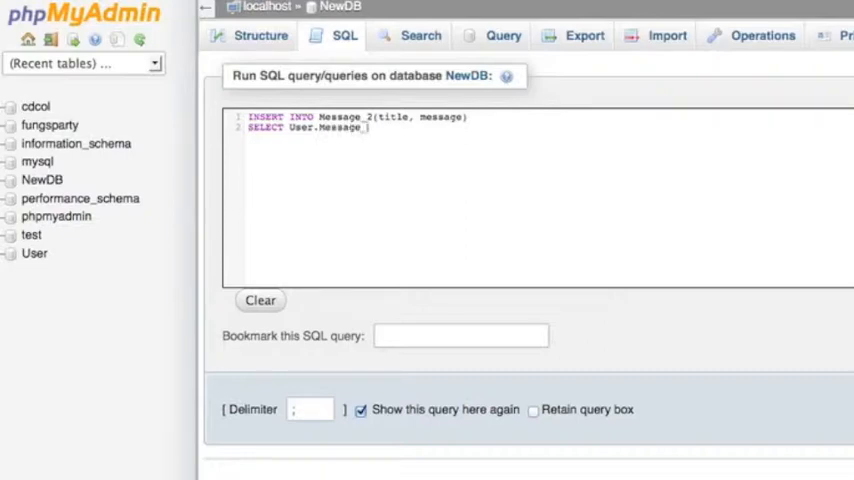
pyautogui.write('_1.title,')
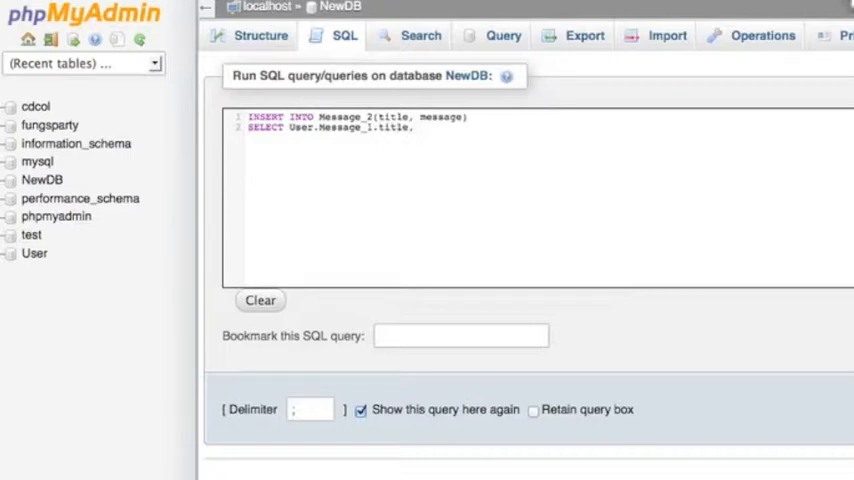
pyautogui.write('User.')
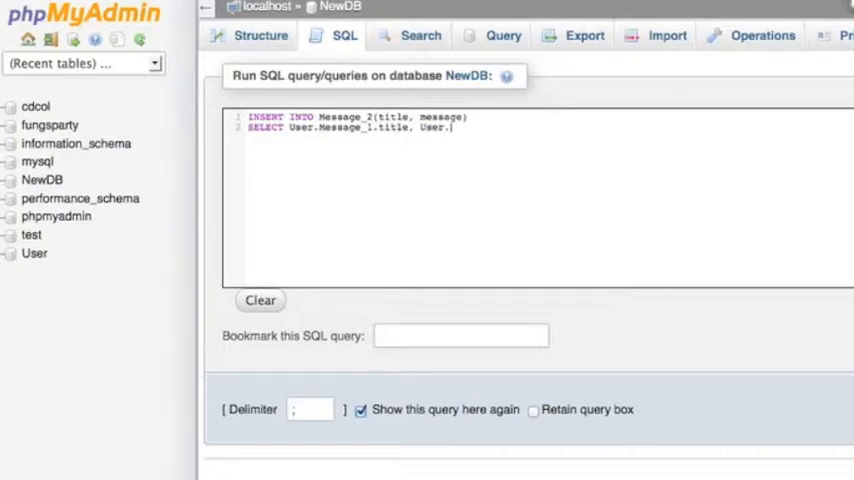
pyautogui.write('Message_1.m')
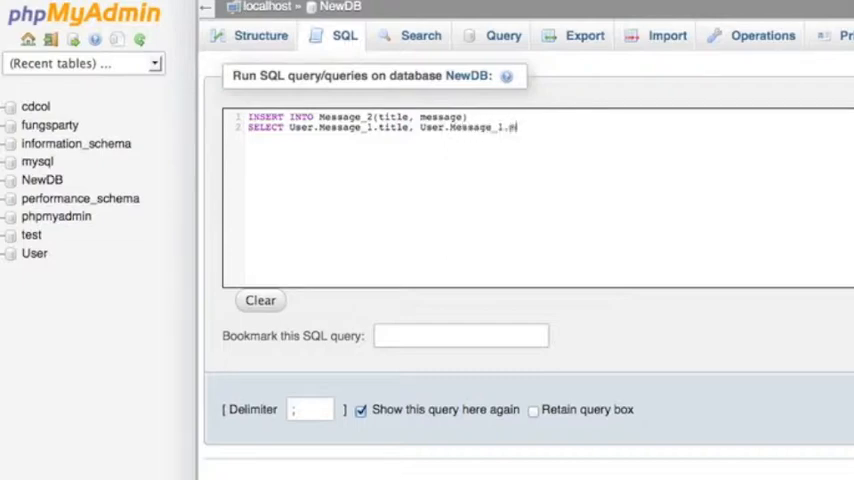
pyautogui.write('essage')
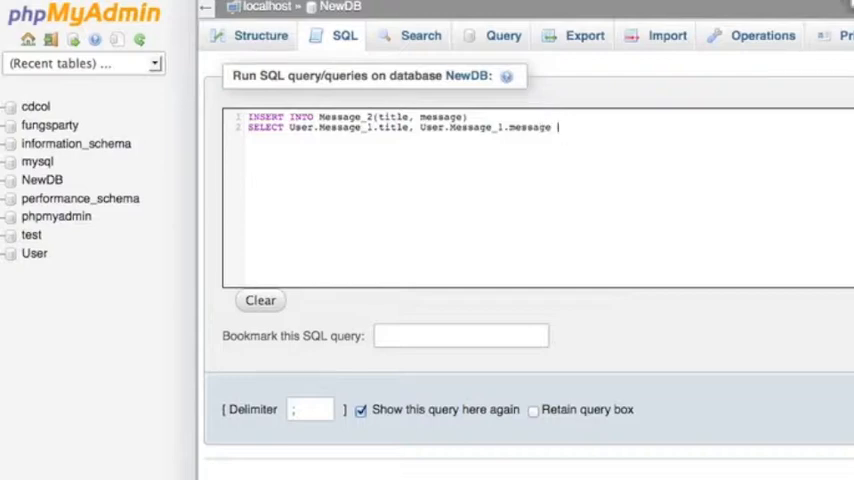
pyautogui.write('FROM')
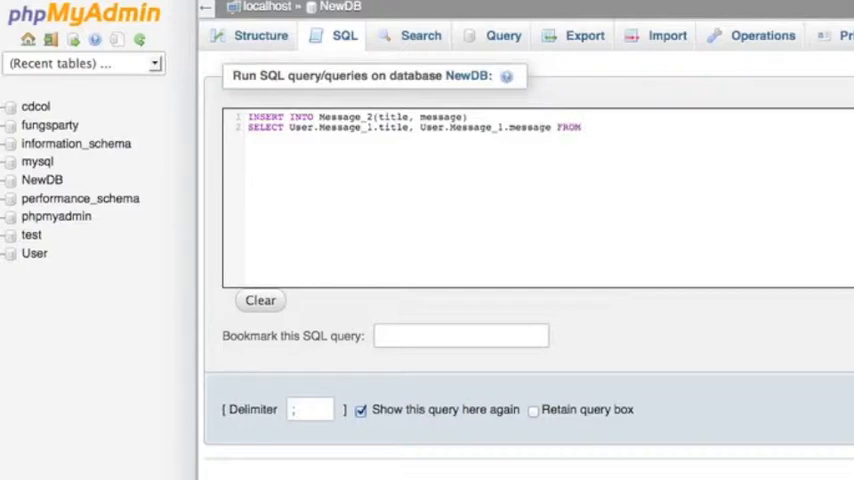
pyautogui.write('User.Message_1;')
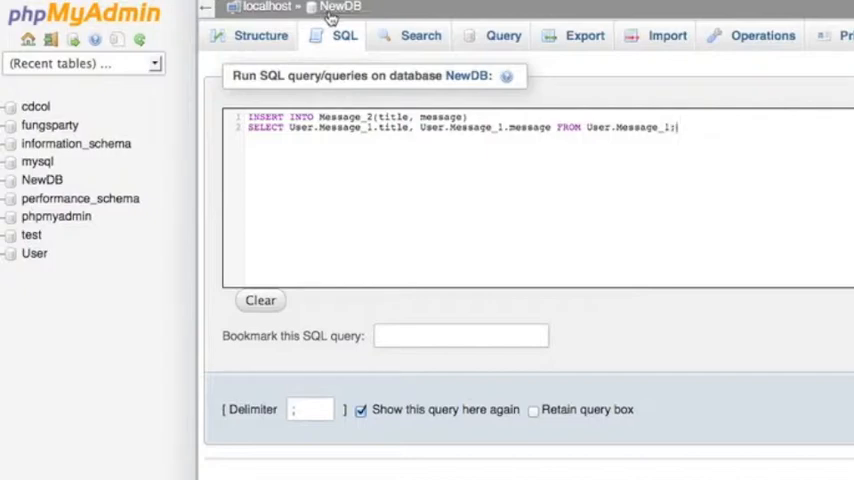
pyautogui.moveTo(325, 158)
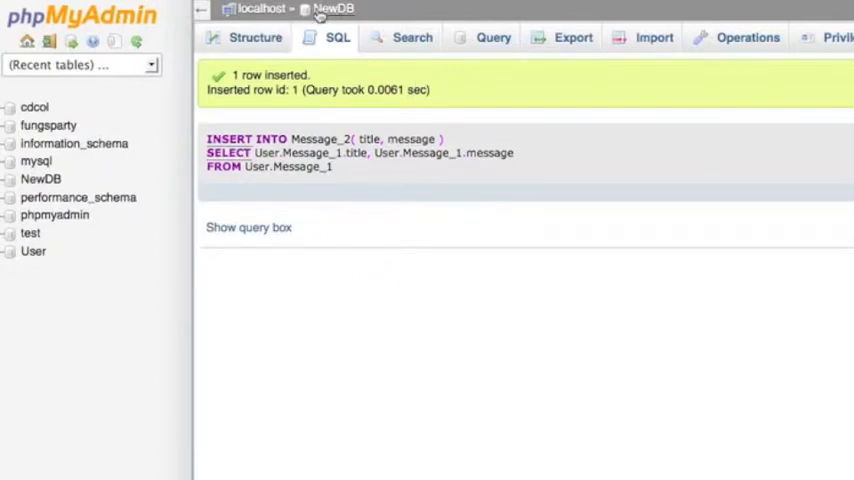
# Step: In the server-level SQL editor, type 'SHOW TABLE STATUS FROM NewDB'
pyautogui.click(261, 9)
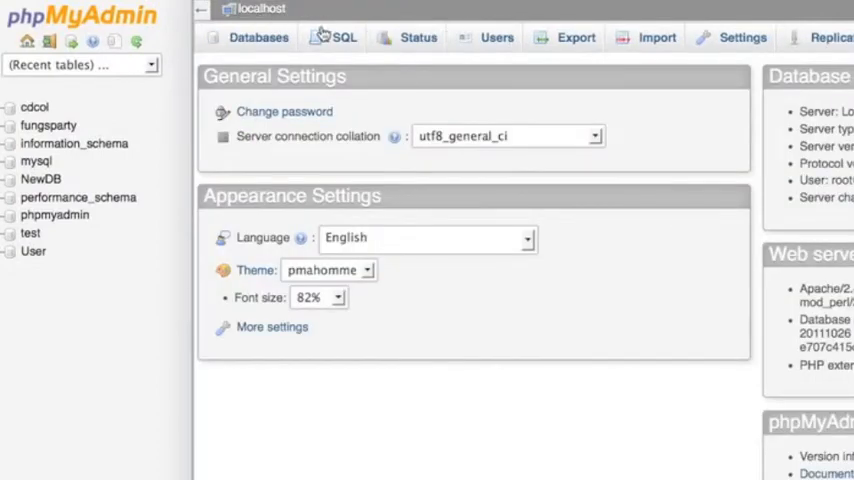
pyautogui.click(344, 37)
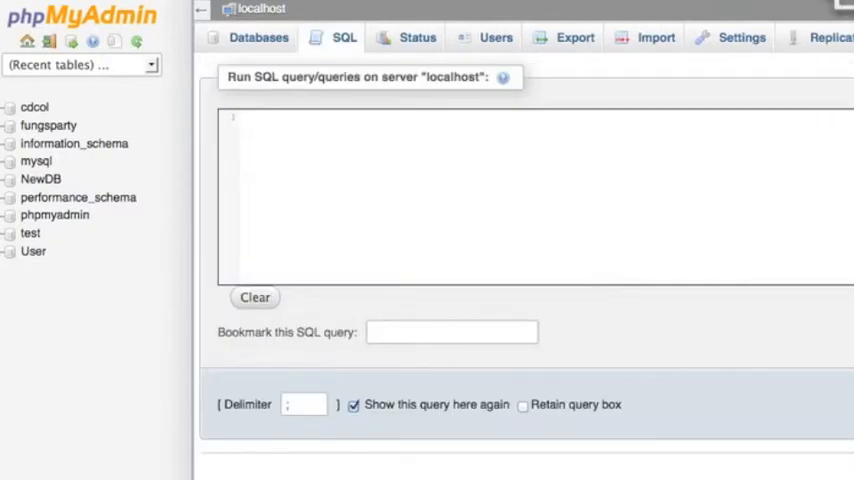
pyautogui.write('SHOW TABLE S')
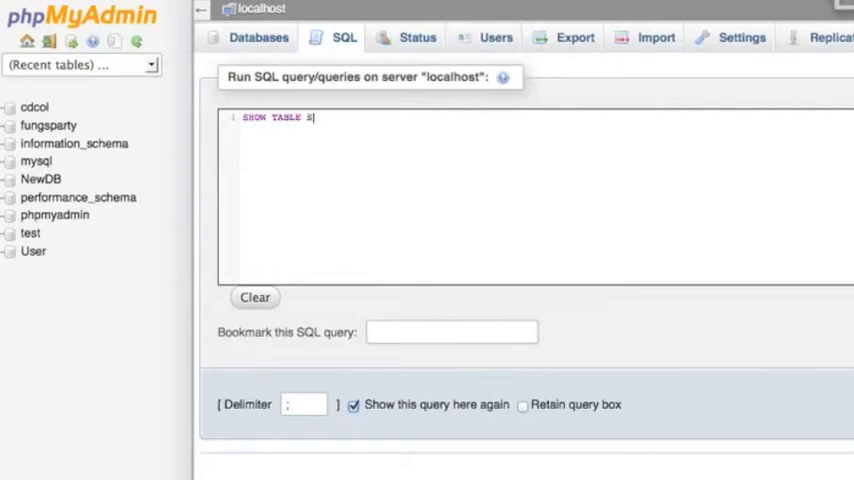
pyautogui.write('TATUS')
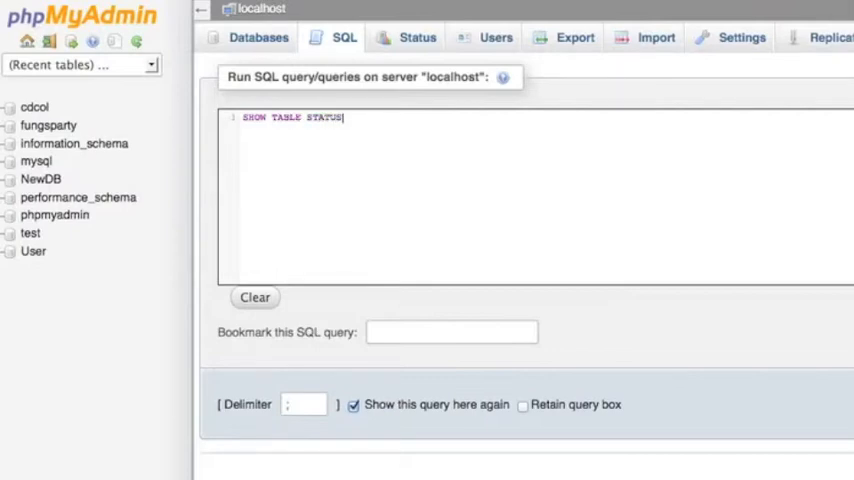
pyautogui.write('FROM')
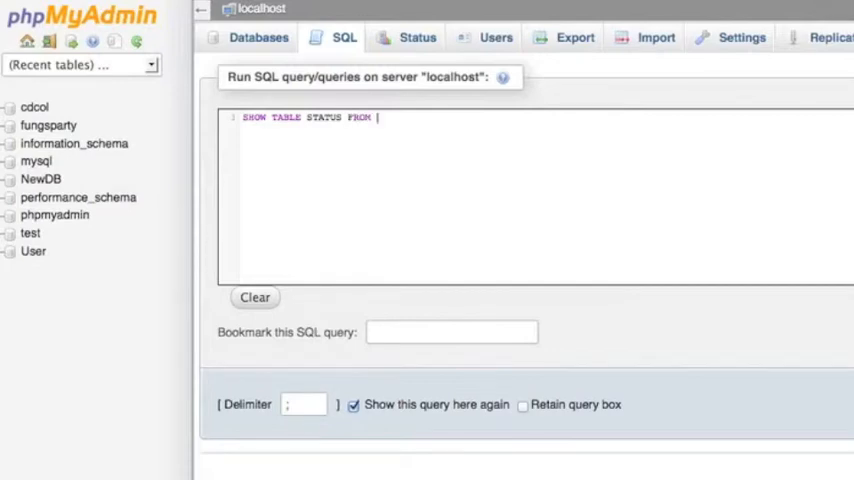
pyautogui.write('N')
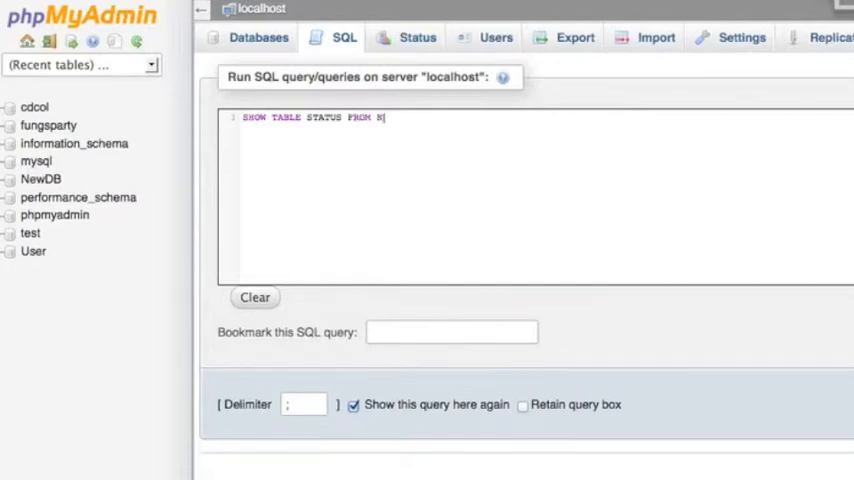
pyautogui.press('Backspace')
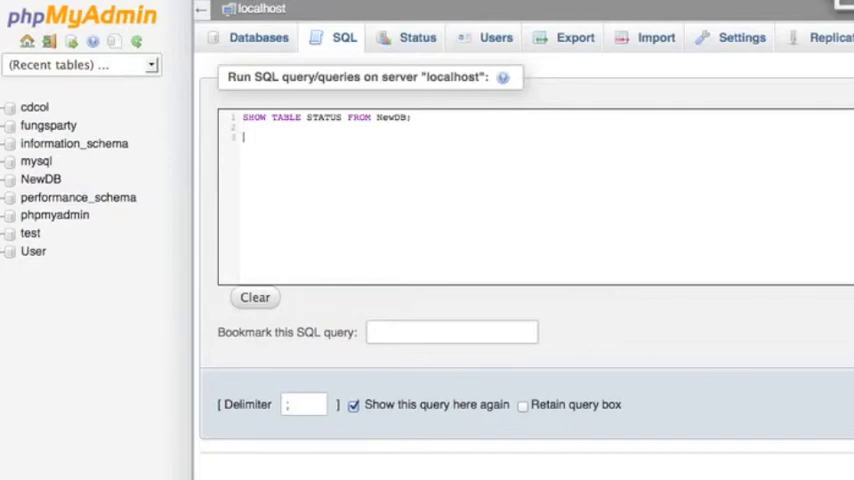
# Step: Add 'SELECT * FROM NewDB.Message_2;' and 'SELECT * FROM User.Message_1;' queries
pyautogui.write('SELECT')
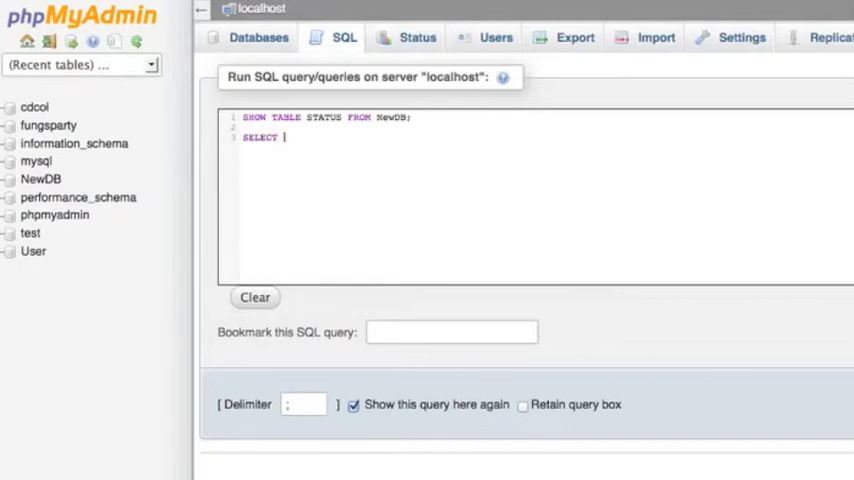
pyautogui.write('*')
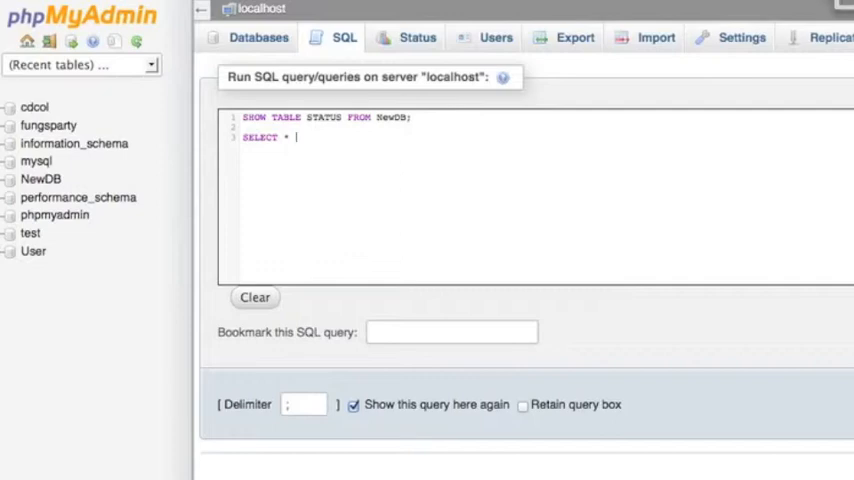
pyautogui.write('FROM NewDB')
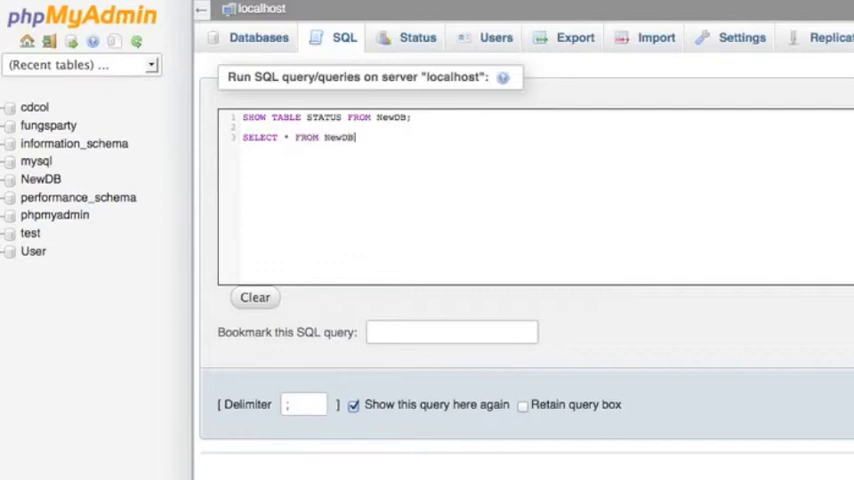
pyautogui.write('.')
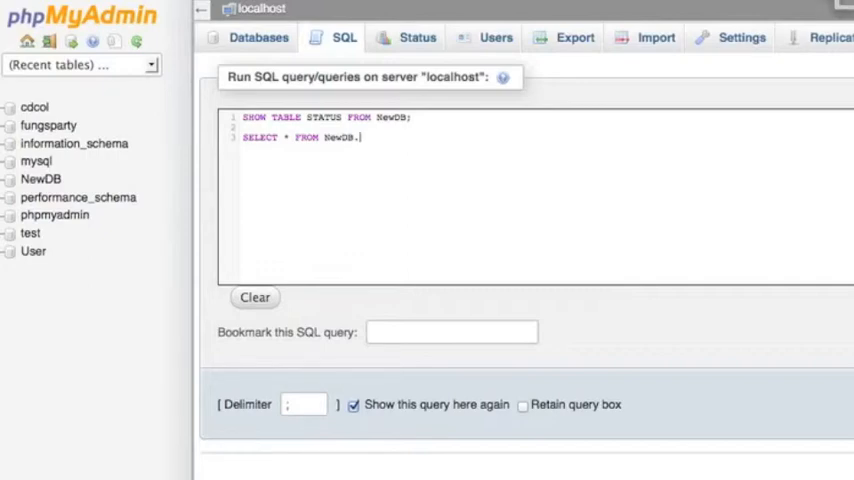
pyautogui.write('Message_2;')
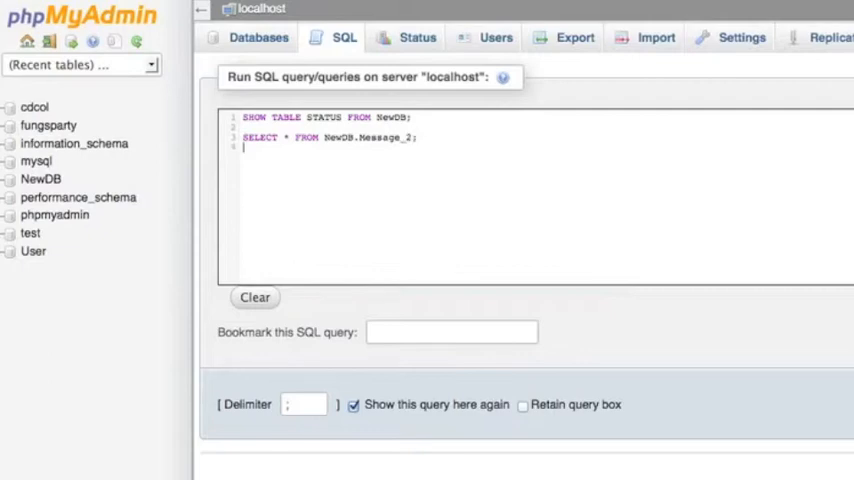
pyautogui.write('SELECT * FROM')
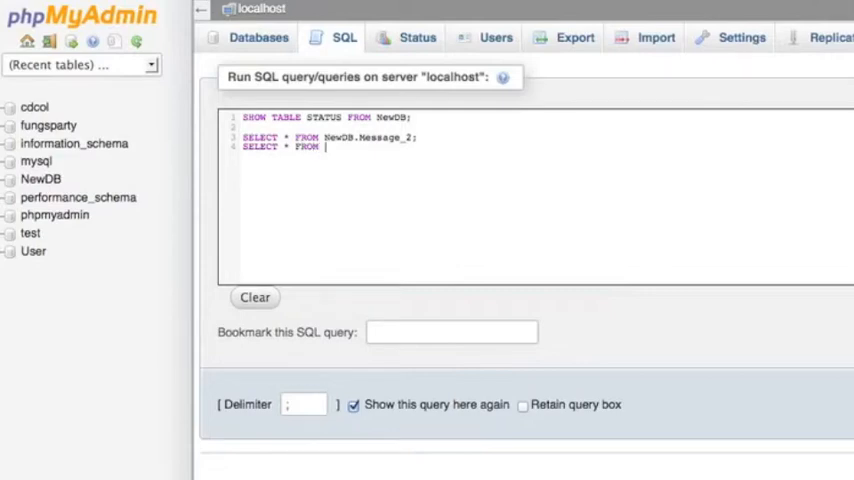
pyautogui.write('User')
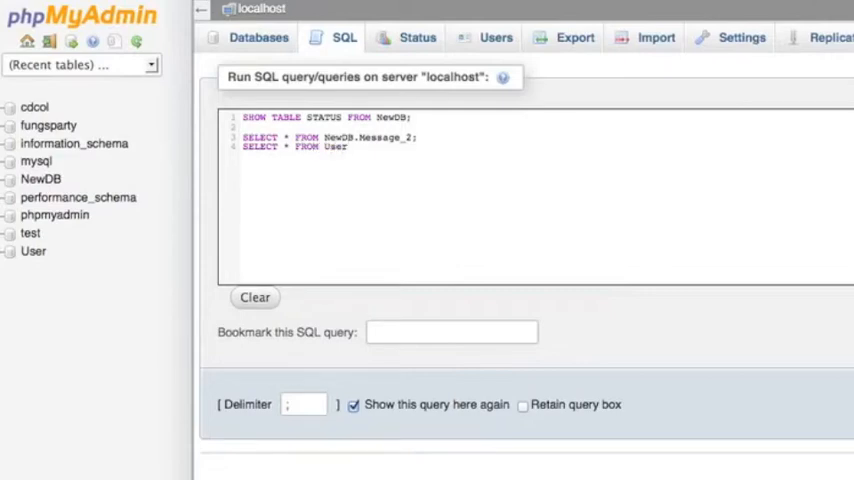
pyautogui.write('.Message')
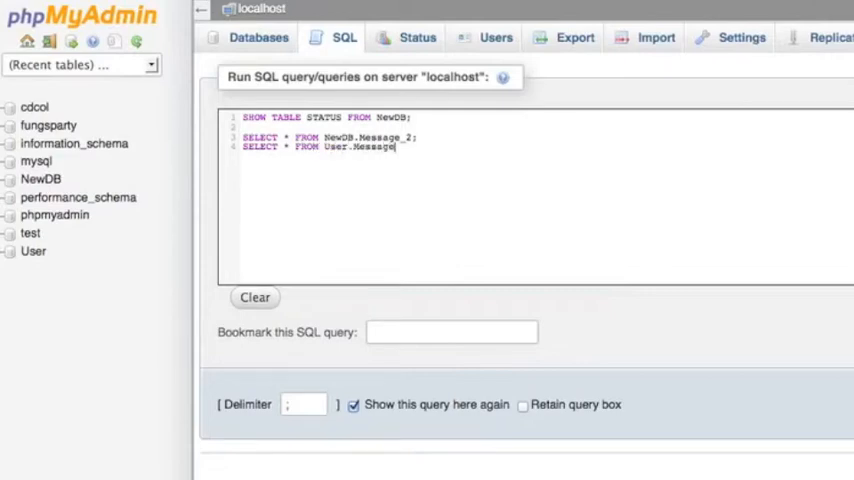
pyautogui.write('_I;')
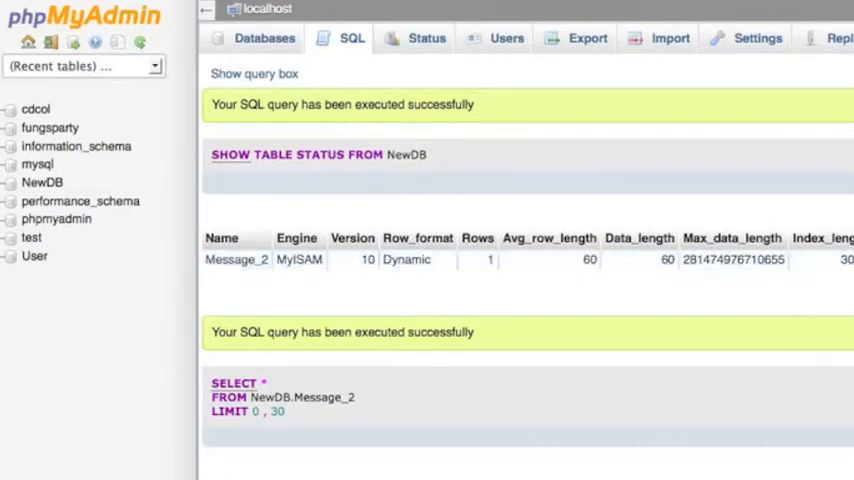
# Step: Scroll through the status and SELECT results comparing Message_2 and Message_1
pyautogui.scroll(-3)
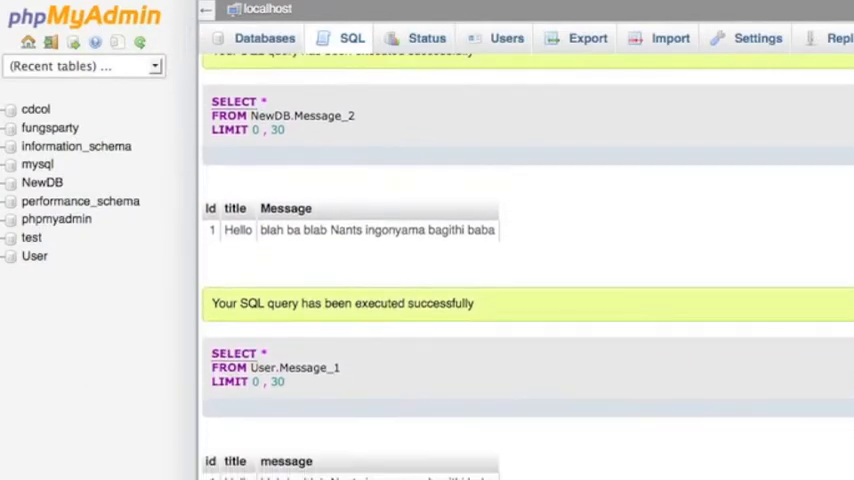
pyautogui.moveTo(353, 132)
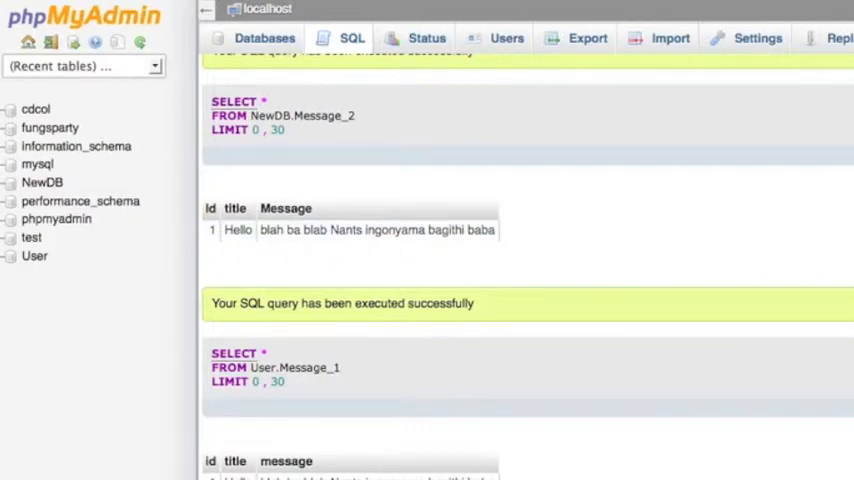
pyautogui.scroll(-3)
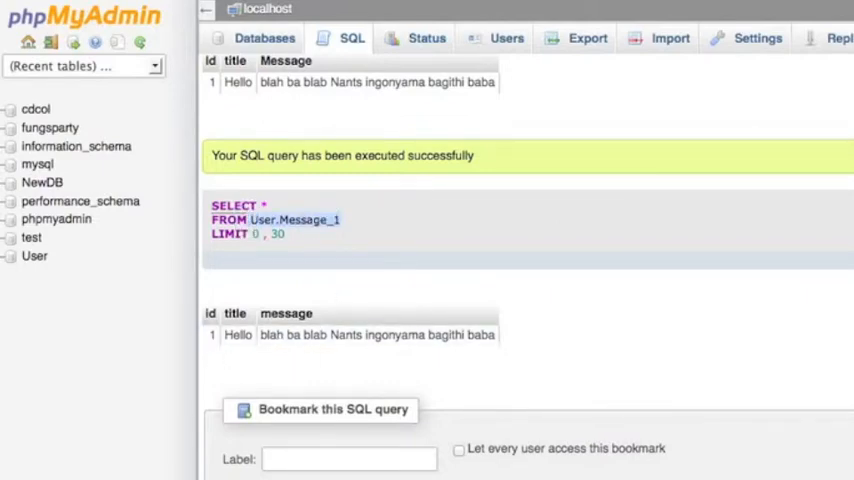
pyautogui.scroll(-3)
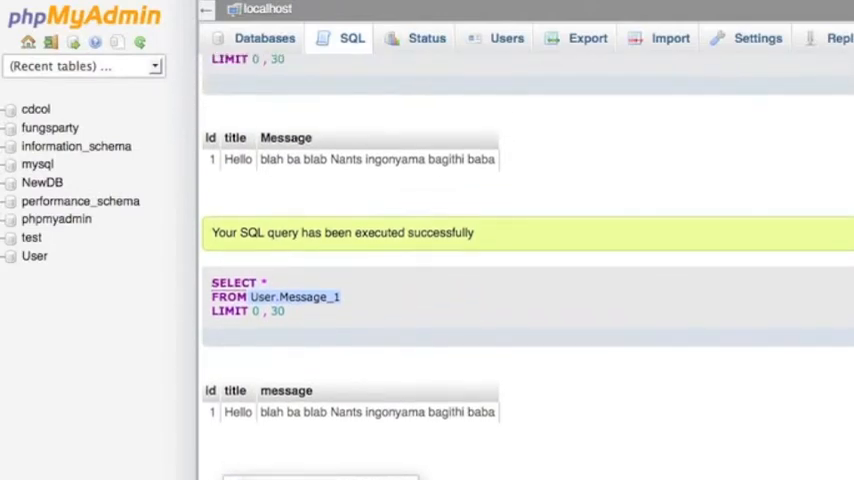
pyautogui.scroll(-3)
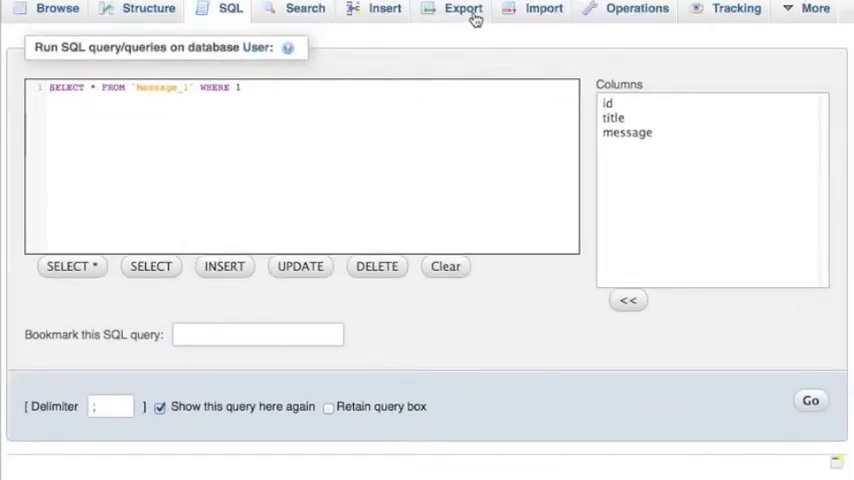
# Step: Export Message_1 using the Quick method and SQL format, saving Message_1.sql to Downloads
pyautogui.click(810, 400)
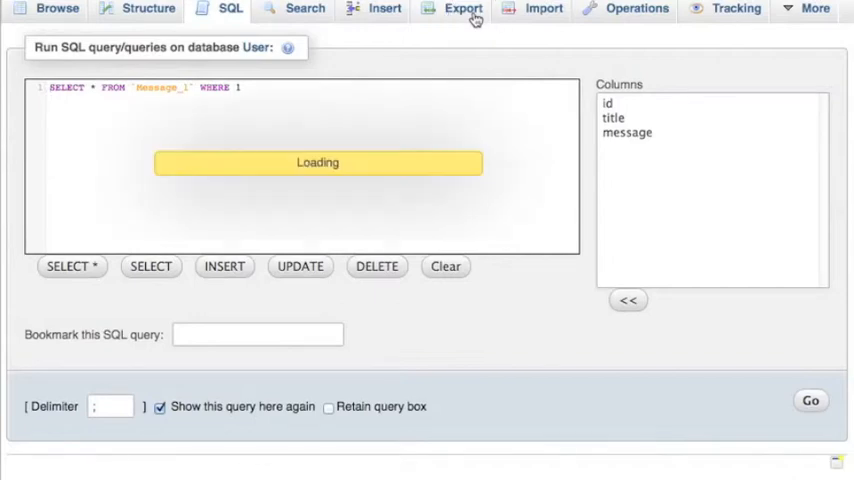
pyautogui.click(463, 9)
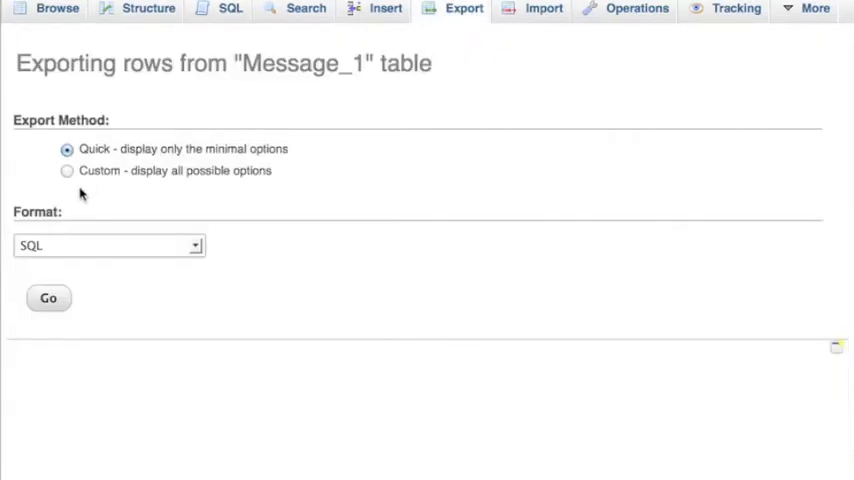
pyautogui.click(67, 170)
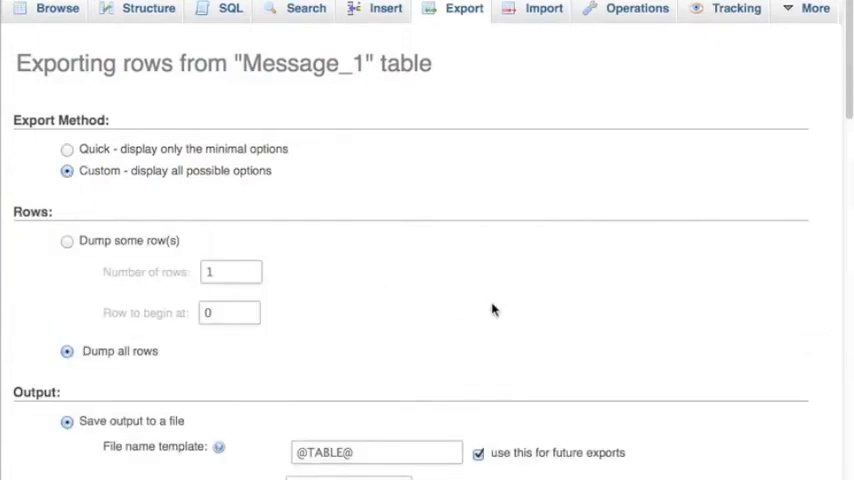
pyautogui.scroll(-3)
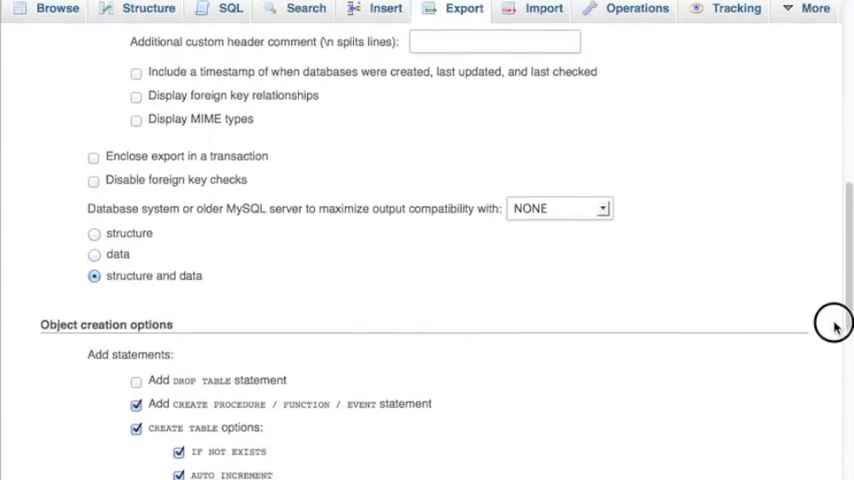
pyautogui.scroll(3)
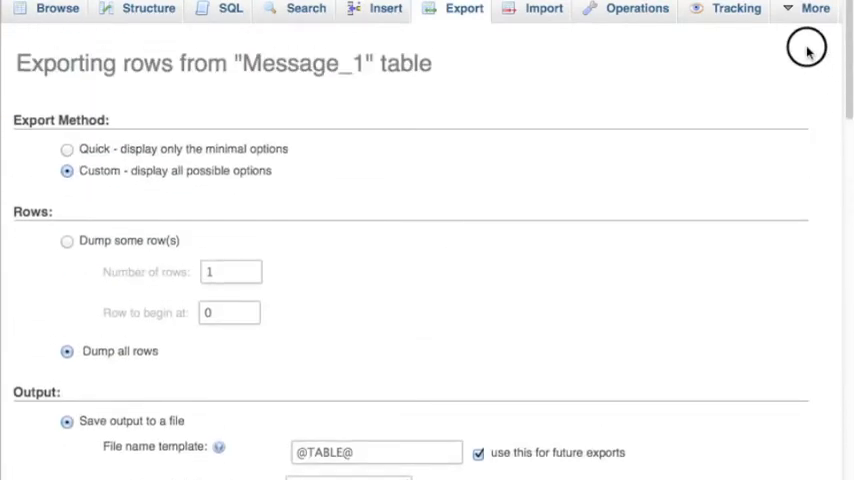
pyautogui.click(67, 148)
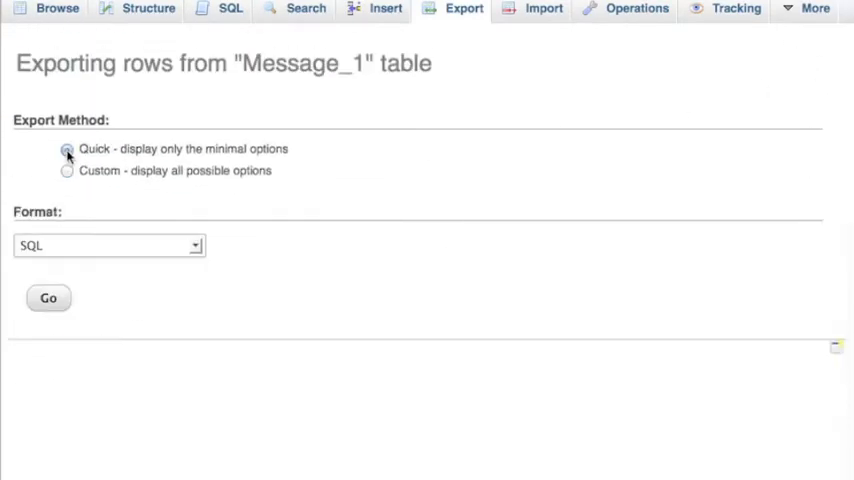
pyautogui.click(195, 245)
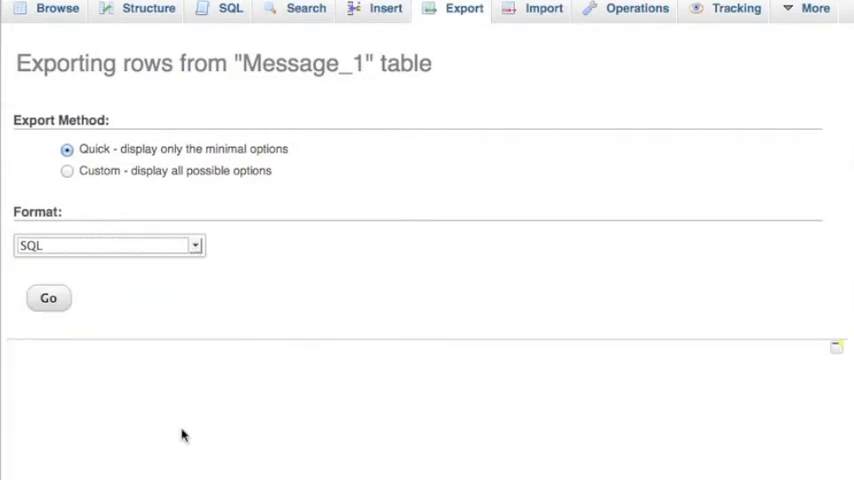
pyautogui.click(48, 298)
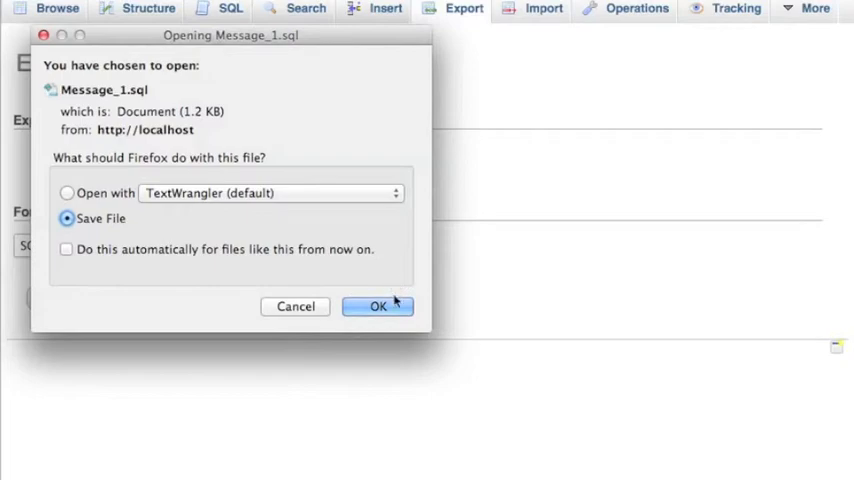
pyautogui.click(378, 306)
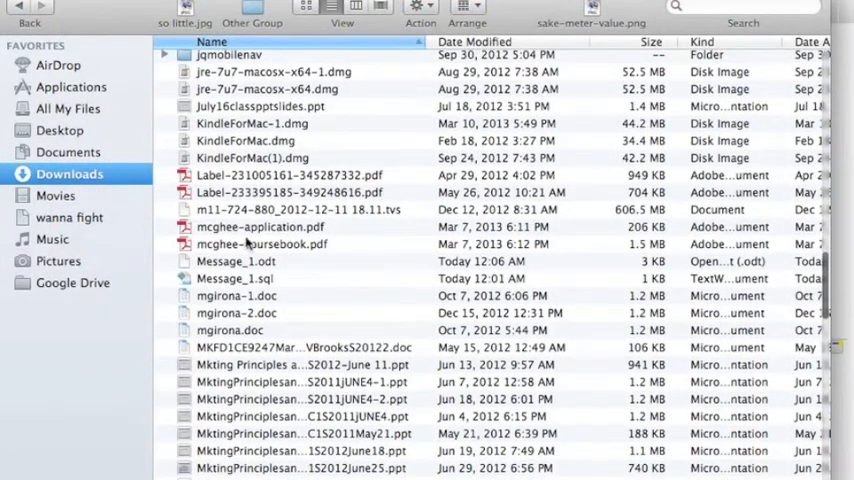
# Step: Open Message_1.sql in TextWrangler and scroll to the CREATE TABLE statement
pyautogui.doubleClick(235, 278)
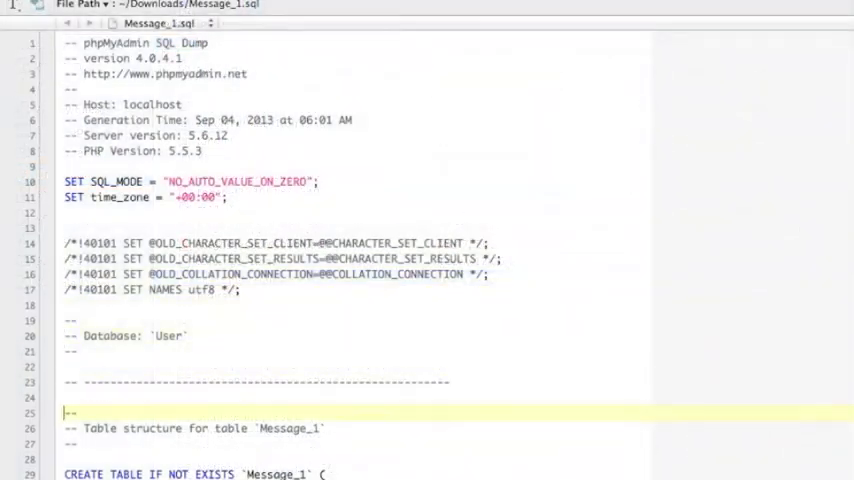
pyautogui.scroll(-3)
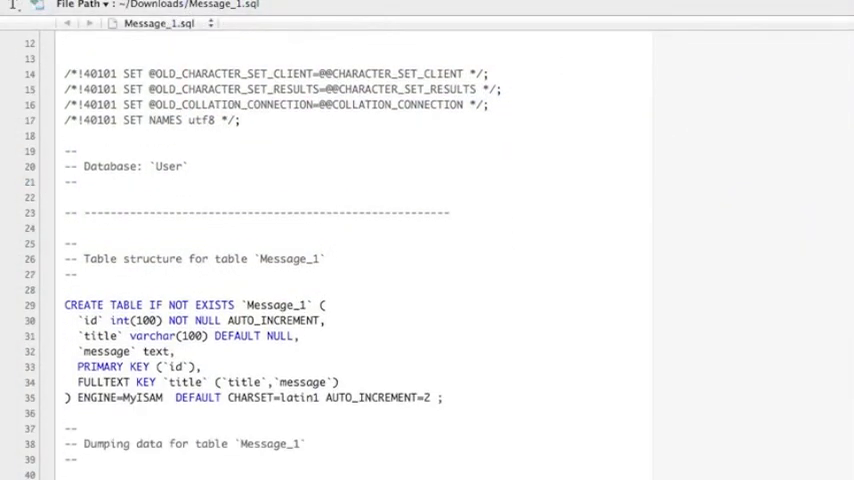